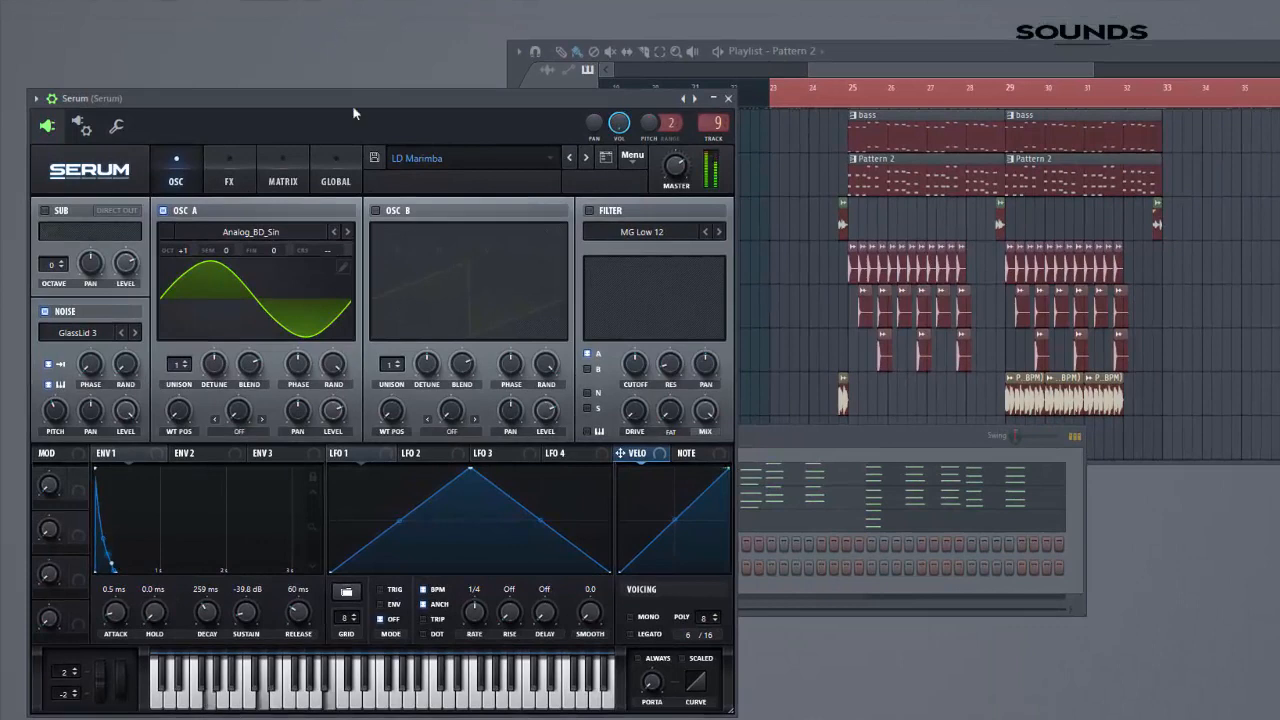
- Reset the LD Marimba patch to a blank Init Preset from Serum's Menu
click(632, 156)
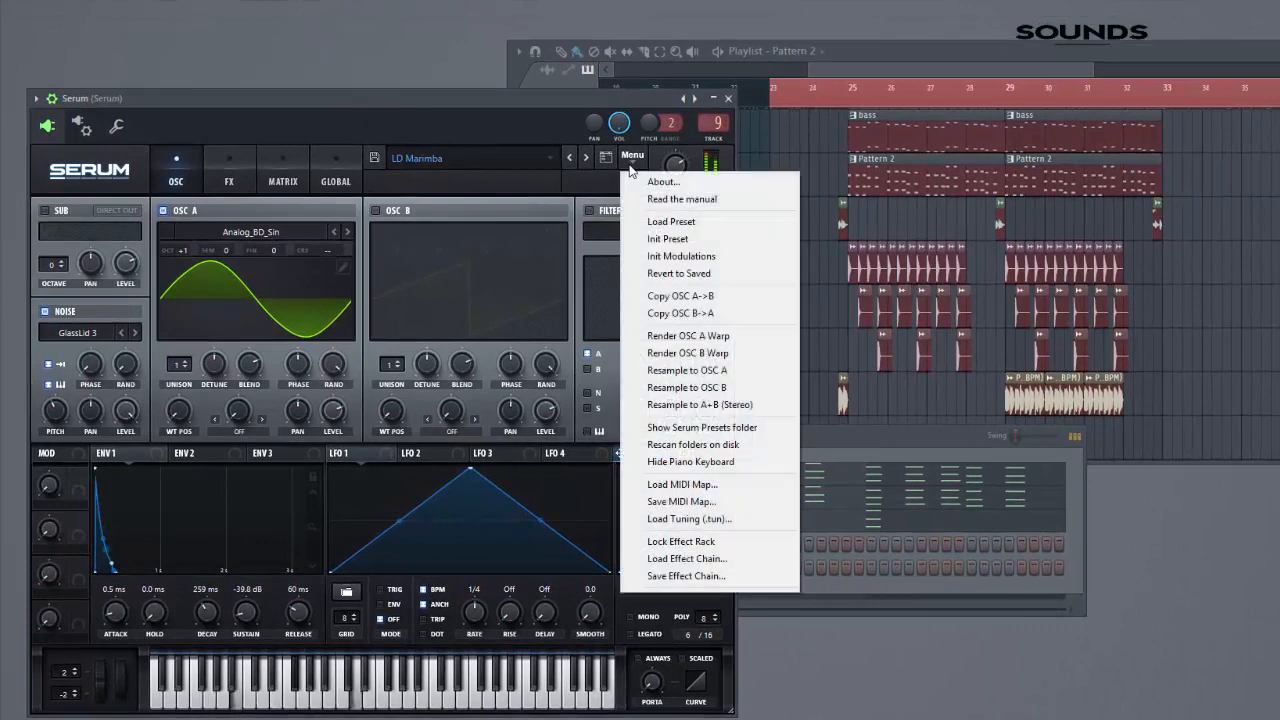
click(668, 238)
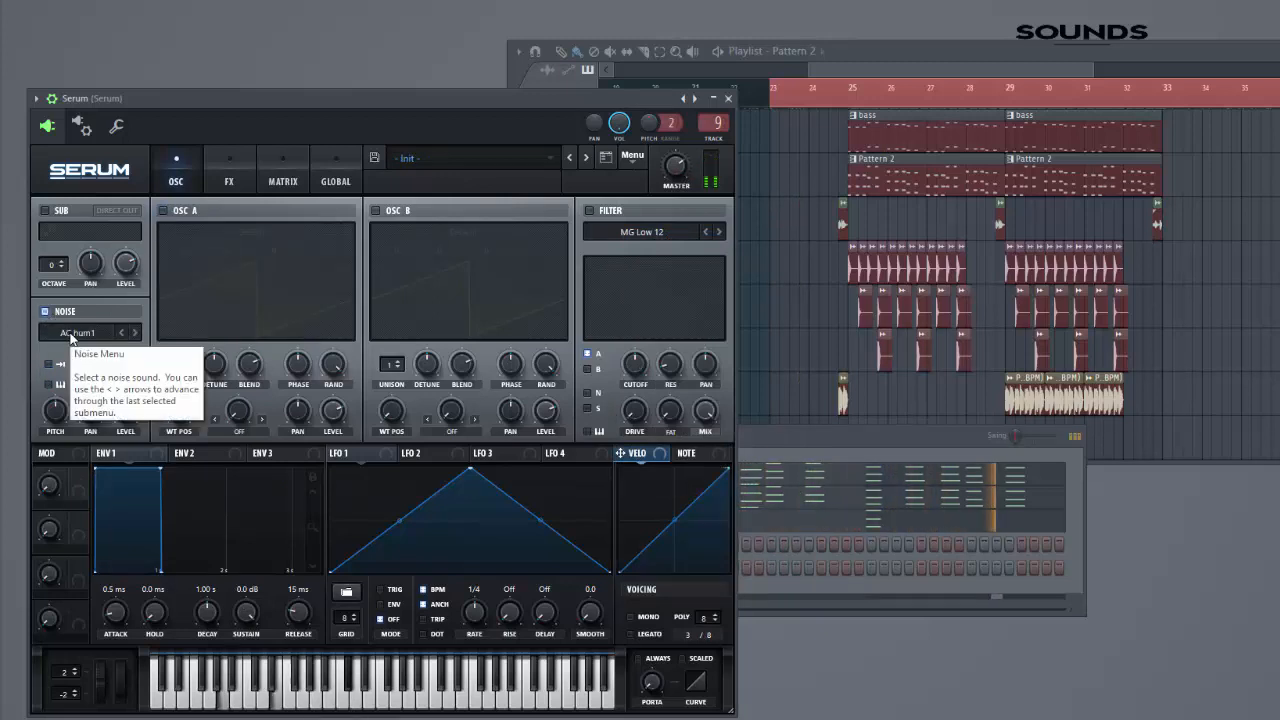
- Load a glass sample from Attacks_Misc into the noise oscillator and lower its pitch to about -11%
click(84, 332)
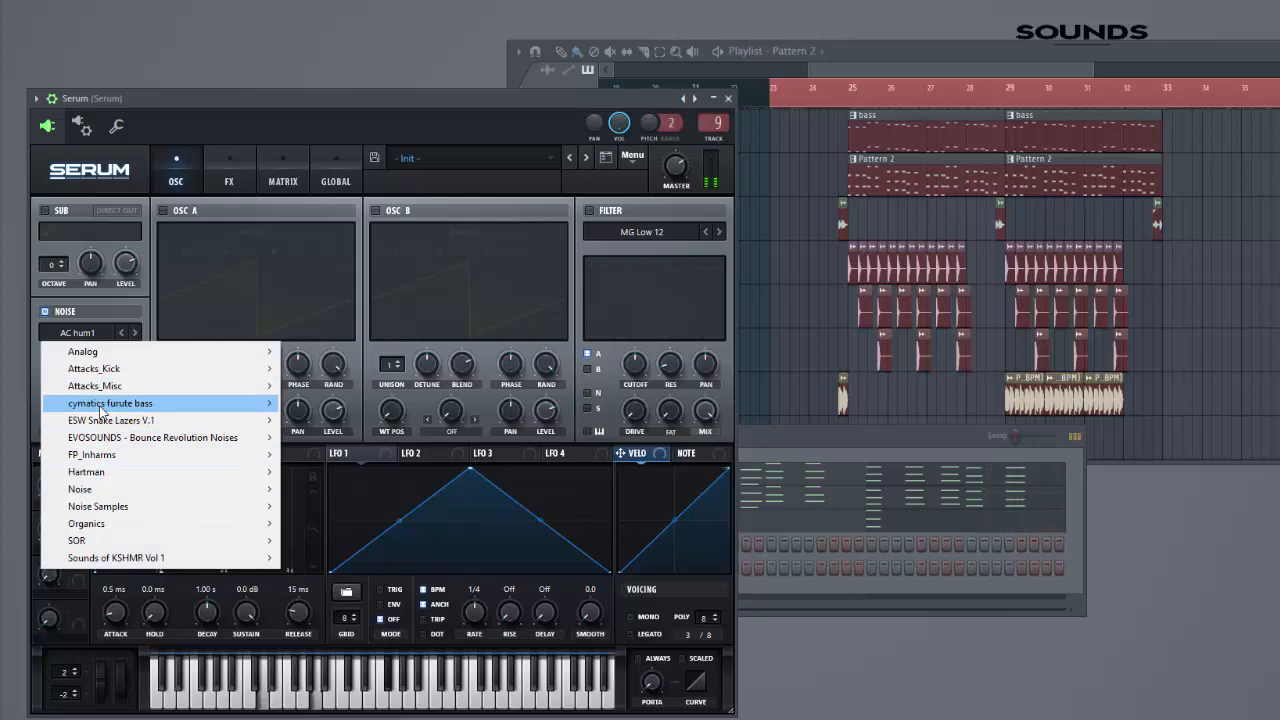
mouse_move(94, 386)
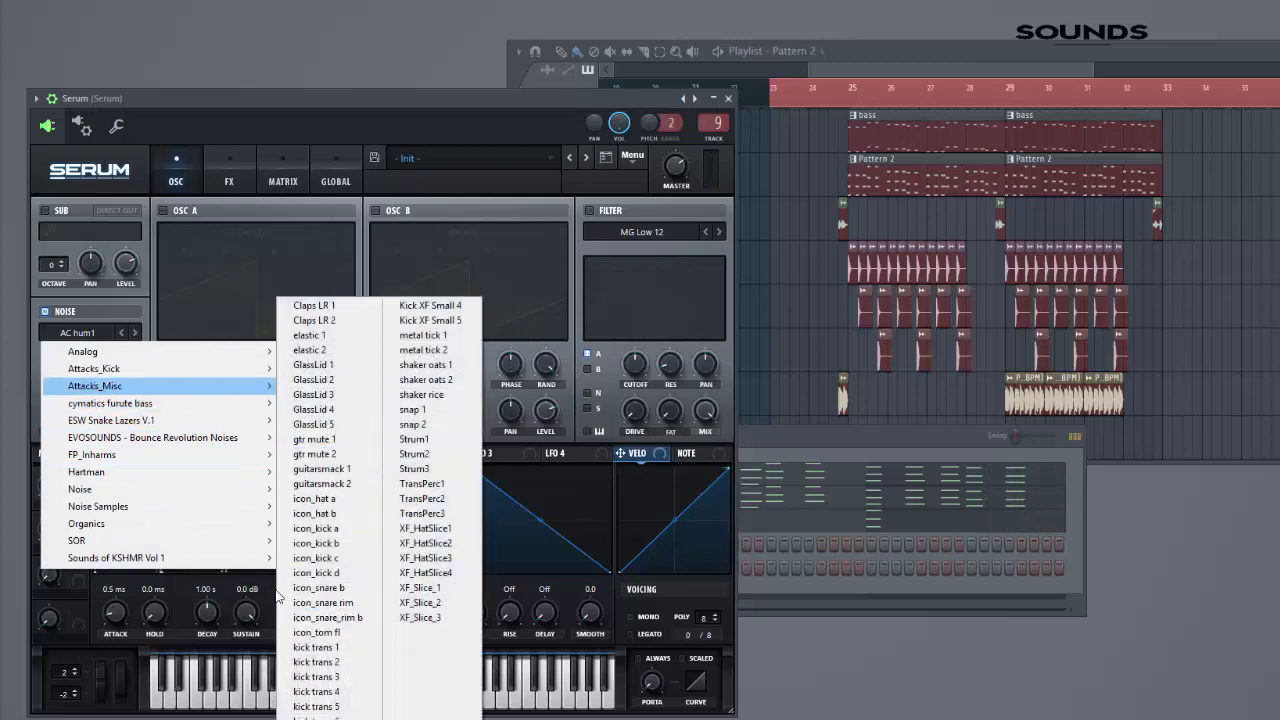
click(312, 394)
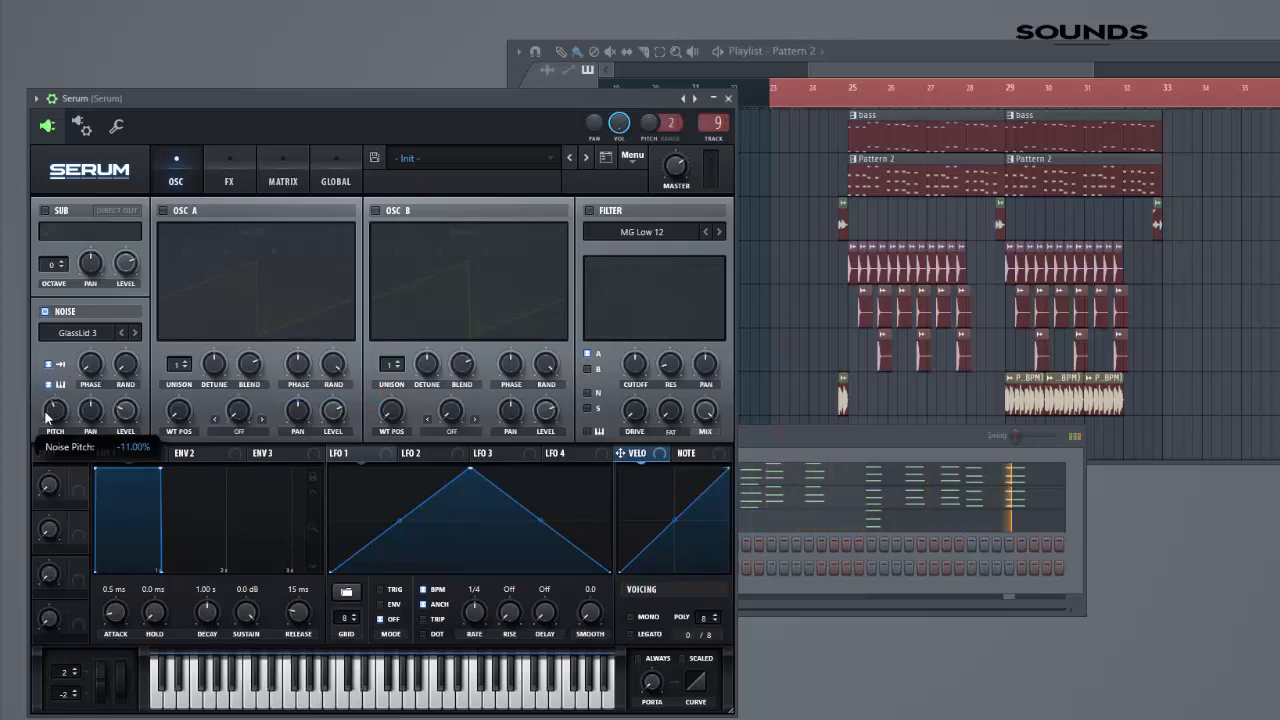
drag(54, 410, 56, 404)
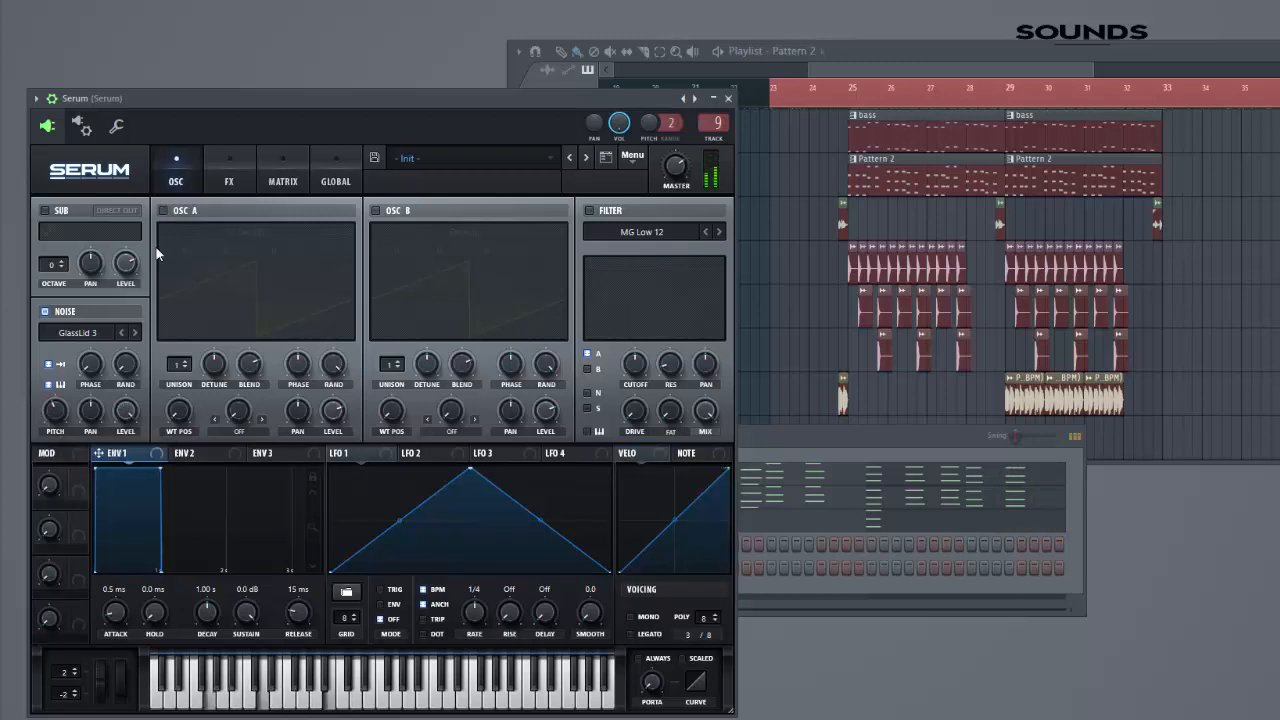
mouse_move(164, 210)
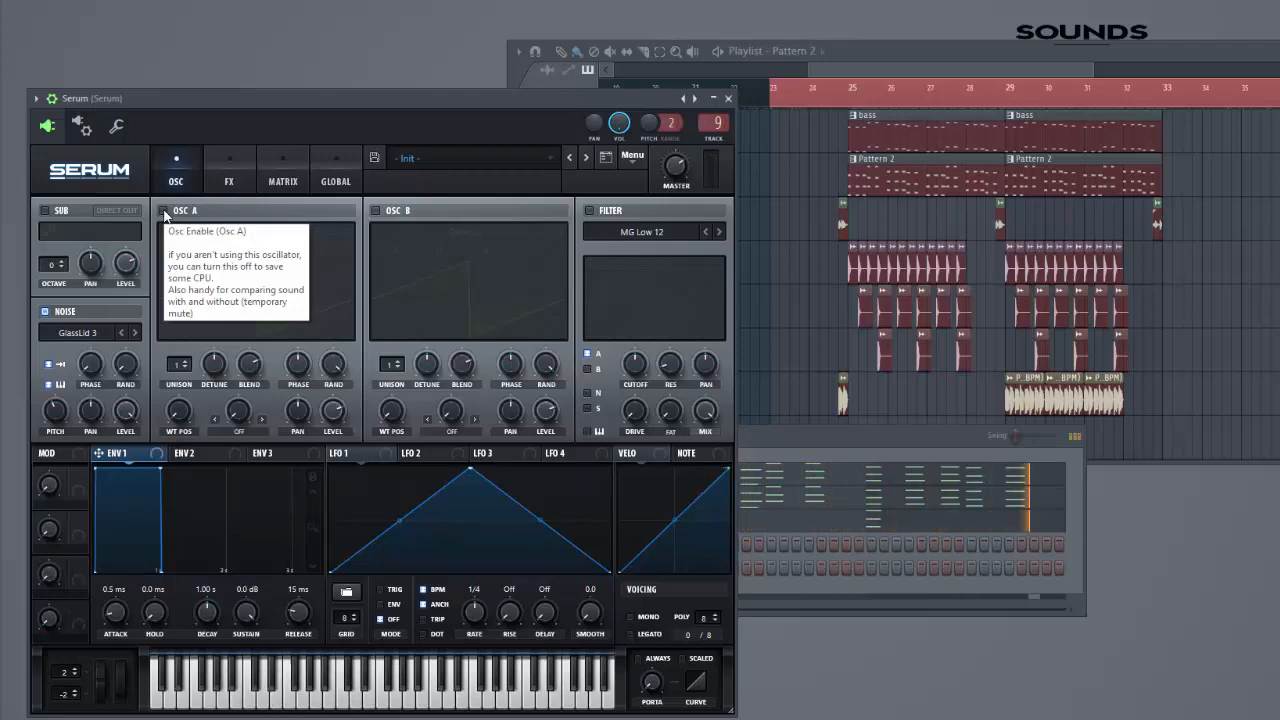
- Enable sine-wavetable Osc A and shorten ENV 1 decay to about 150 ms
click(256, 232)
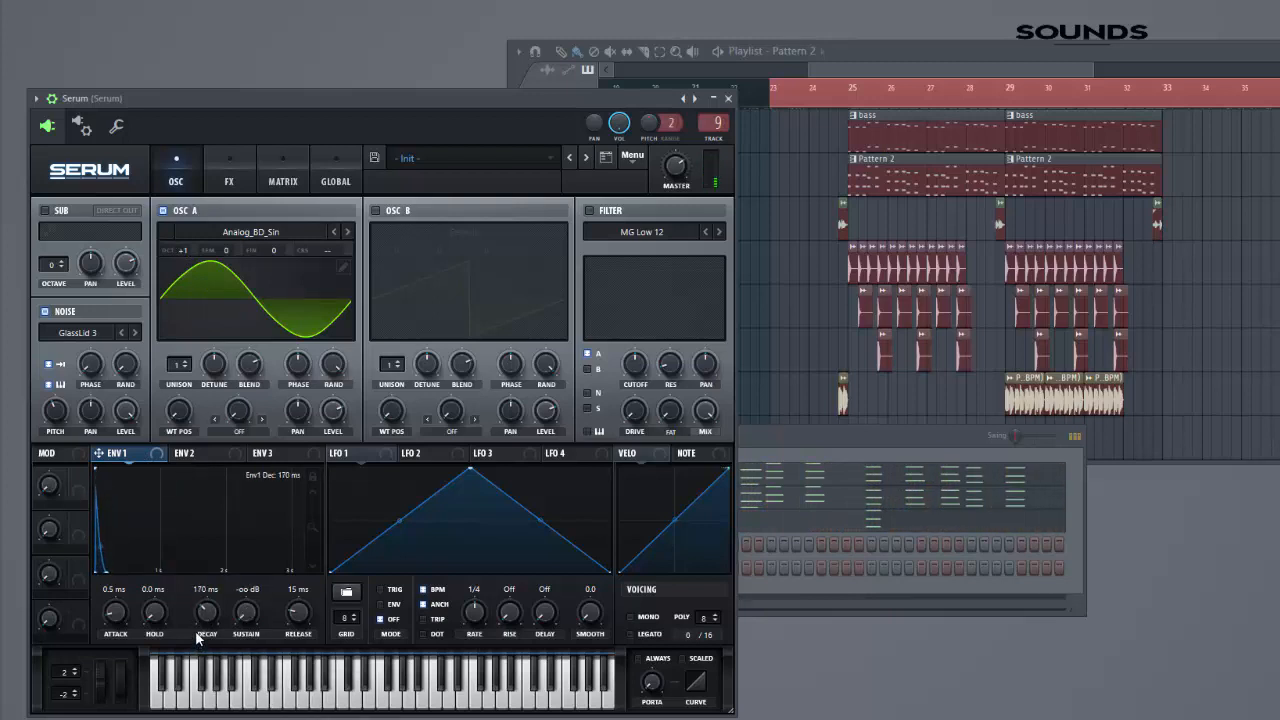
drag(204, 610, 204, 580)
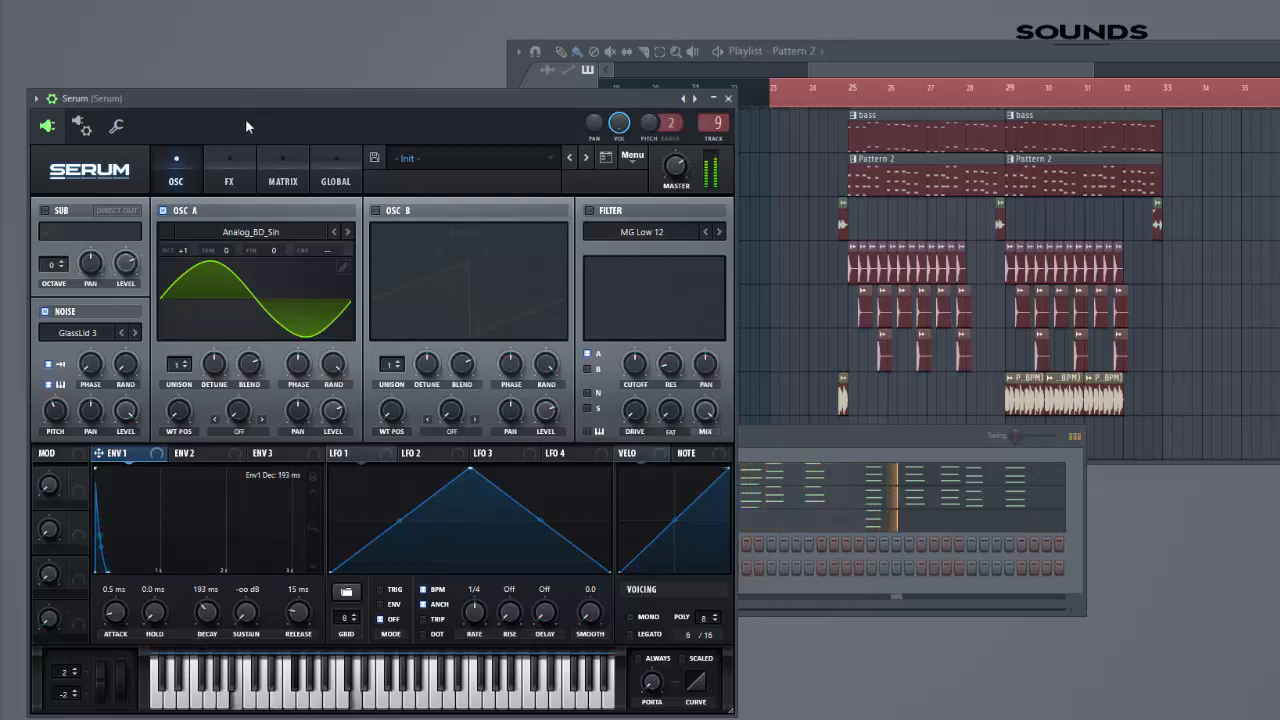
click(228, 168)
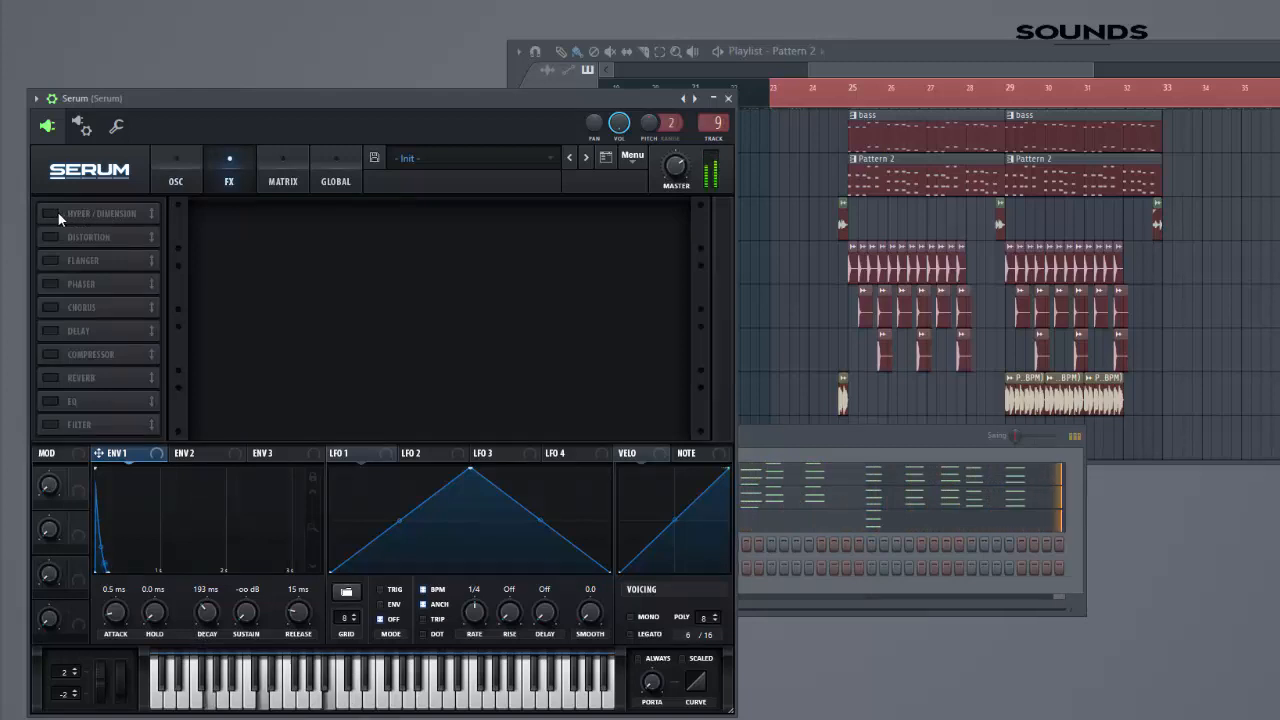
- Switch on the Hyper/Dimension effect in the FX rack
click(50, 212)
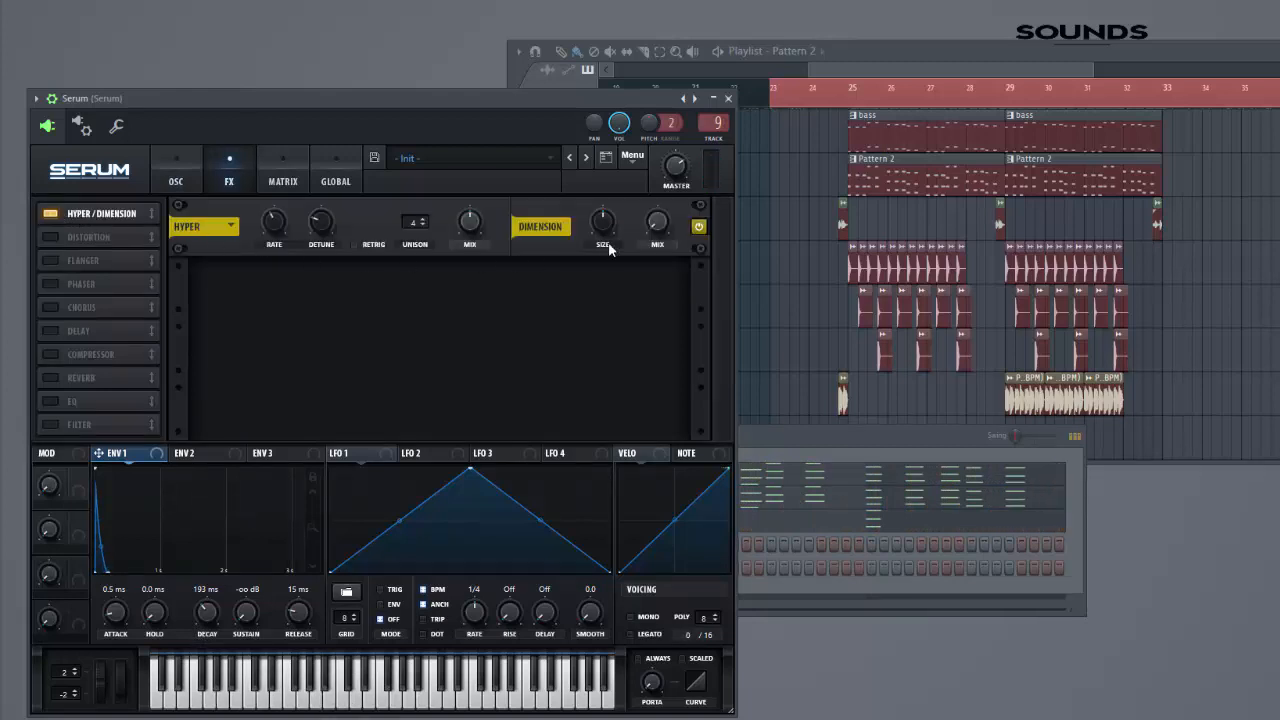
mouse_move(656, 222)
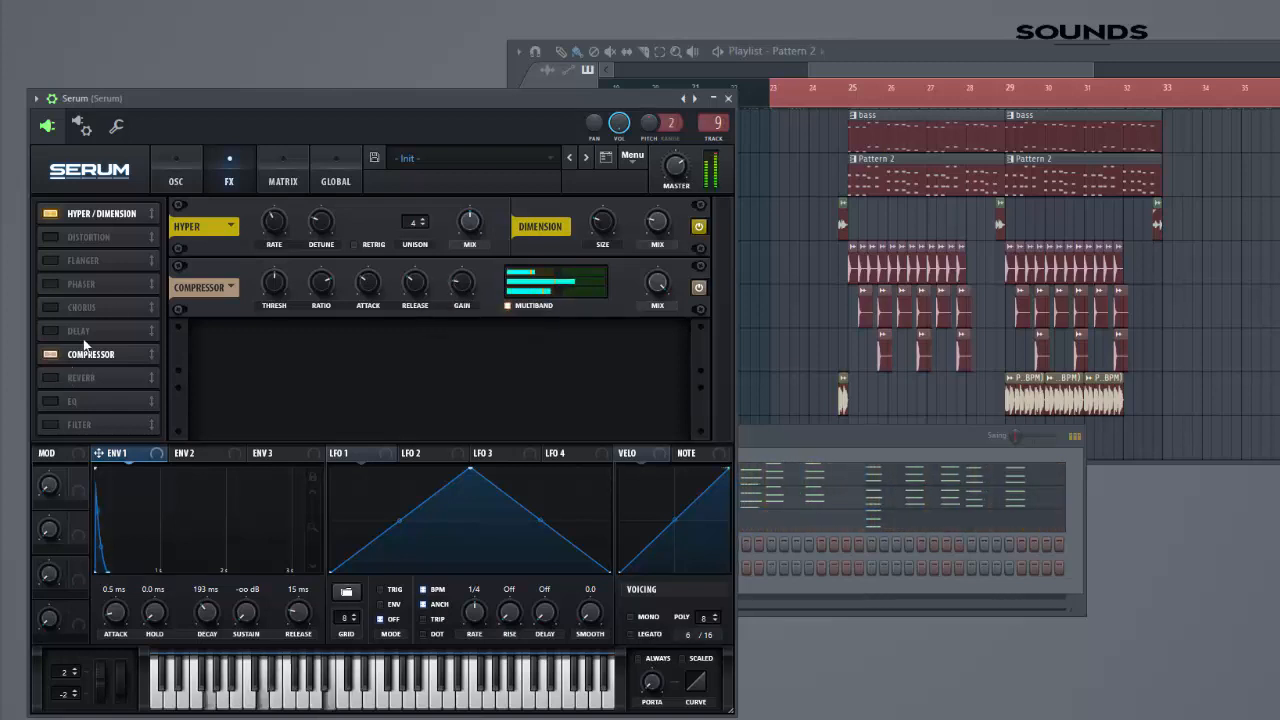
- Enable the Delay effect after the compressor in the FX chain
click(80, 376)
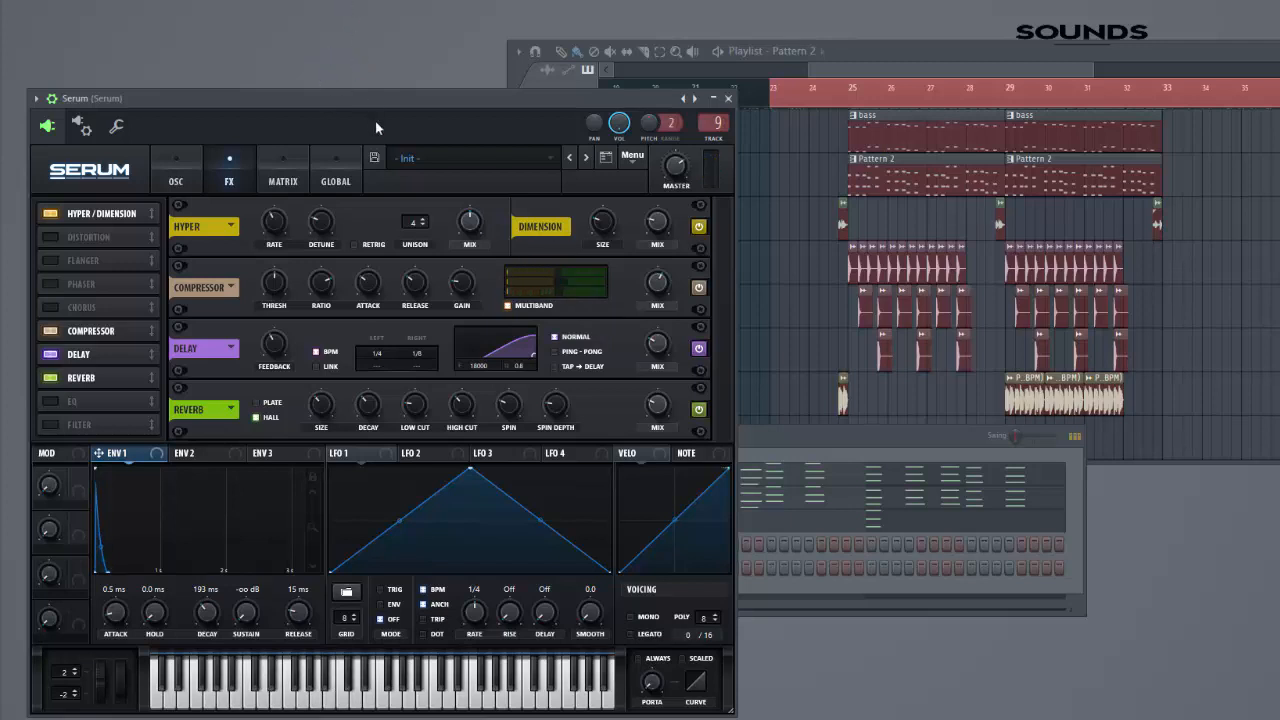
mouse_move(824, 104)
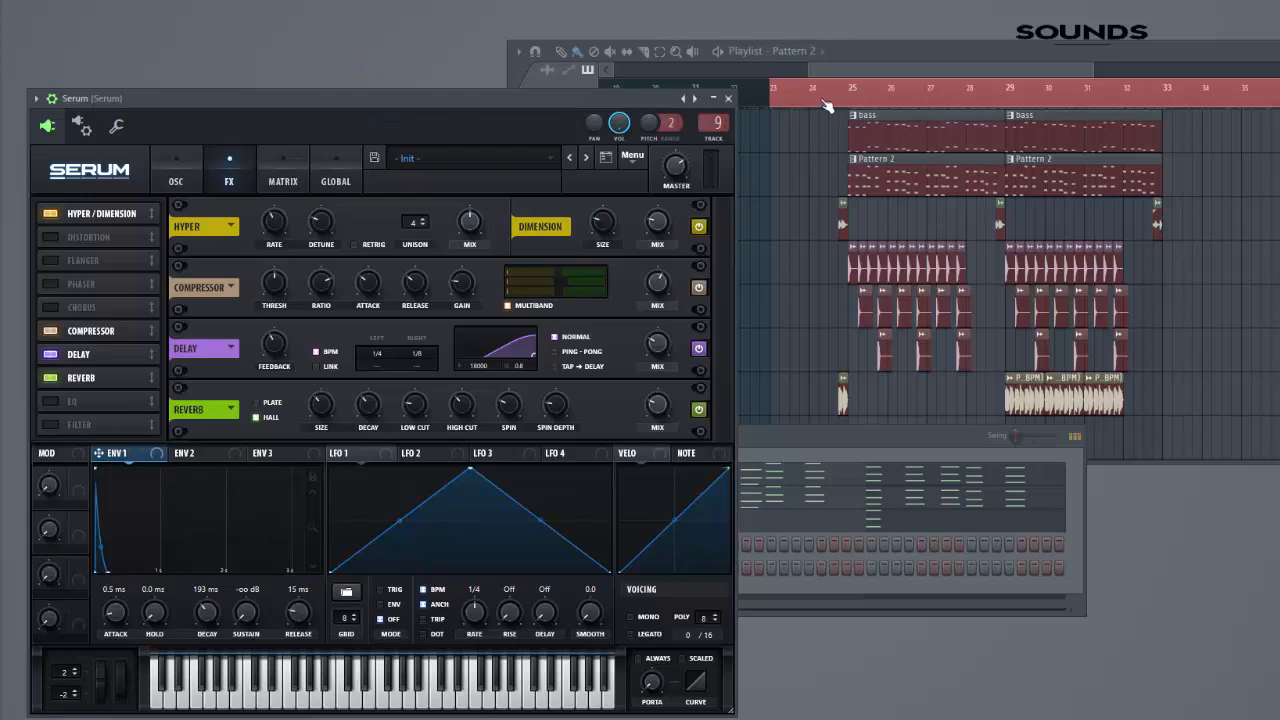